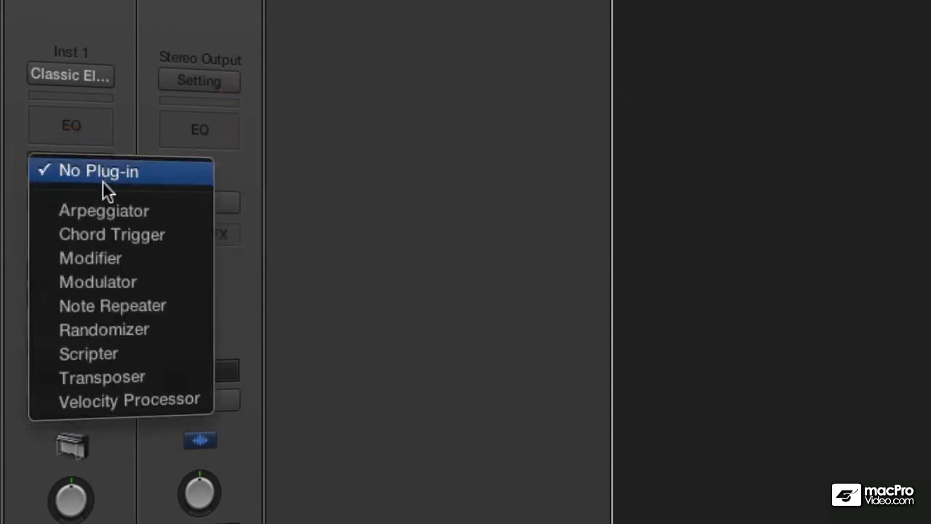
# Insert Arpeggiator as the first MIDI effect on the Inst 1 channel strip.
pyautogui.click(104, 210)
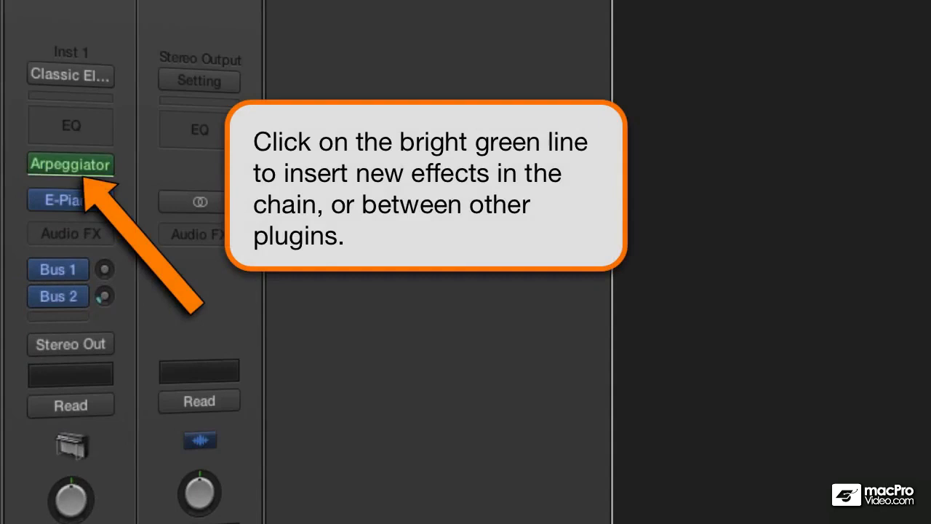
# Insert Chord Trigger below Arpeggiator and move its window aside.
pyautogui.click(70, 163)
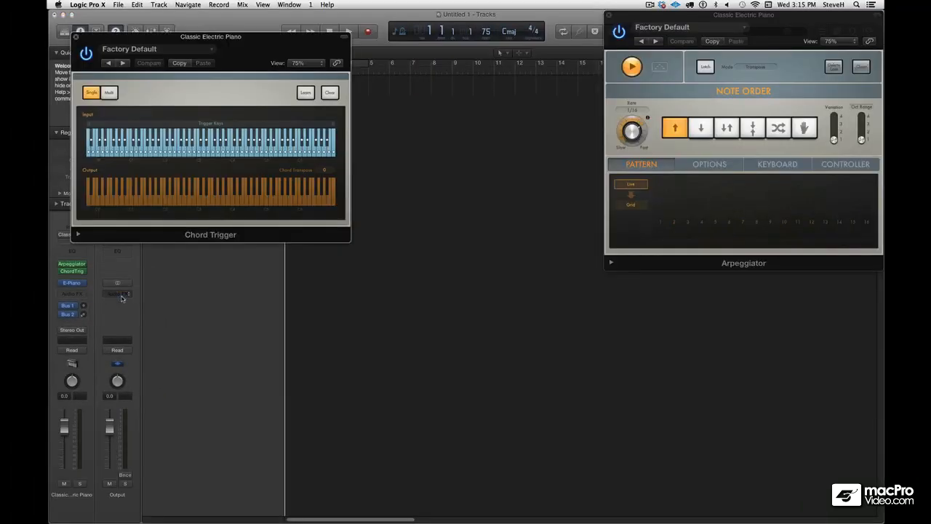
pyautogui.moveTo(209, 37); pyautogui.dragTo(384, 33)
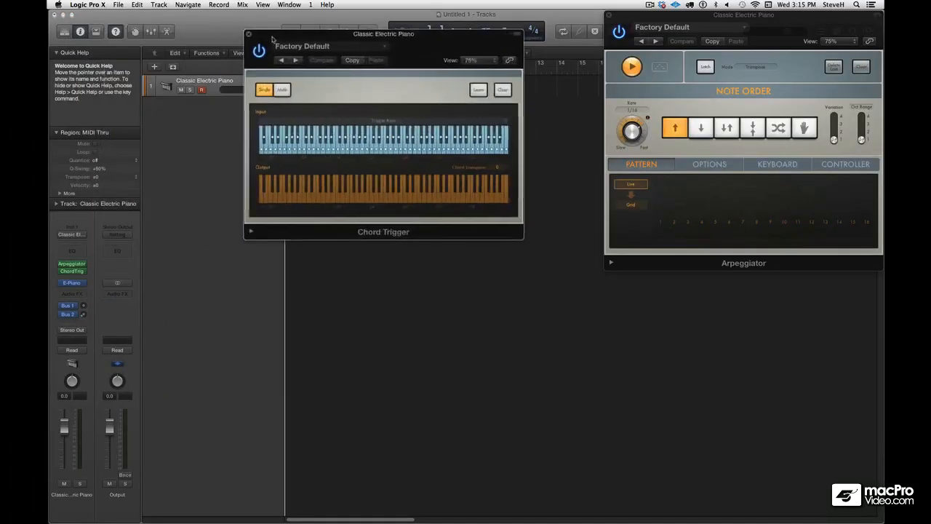
pyautogui.moveTo(384, 33); pyautogui.dragTo(463, 14)
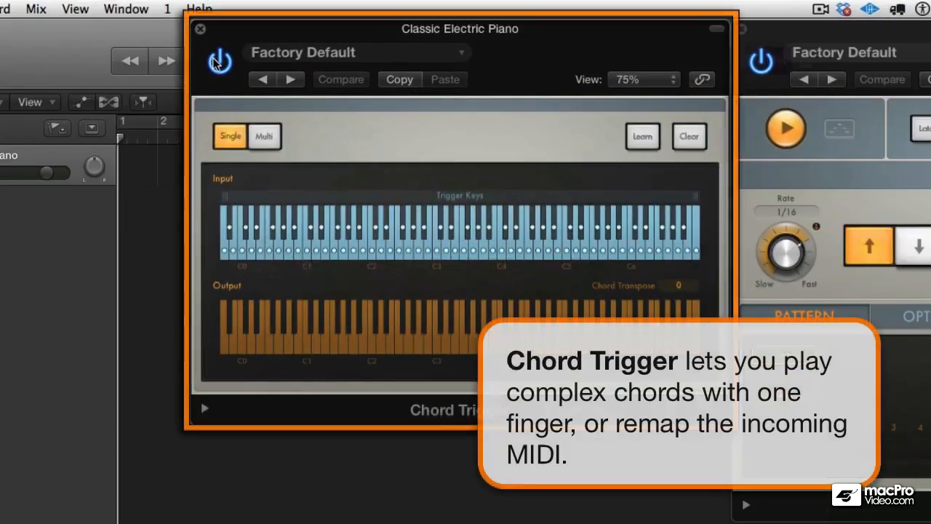
pyautogui.moveTo(153, 205)
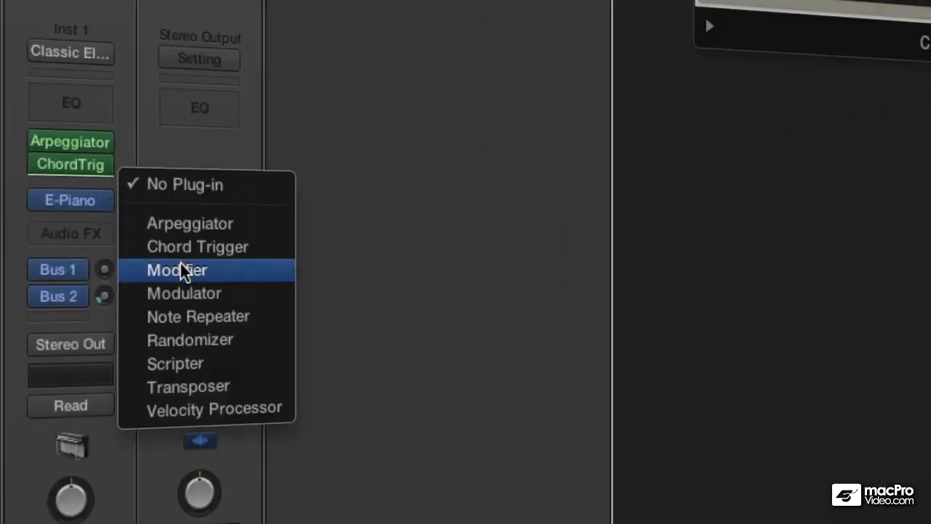
# Insert Modifier after Chord Trigger, move its window aside, then insert Modulator.
pyautogui.click(178, 269)
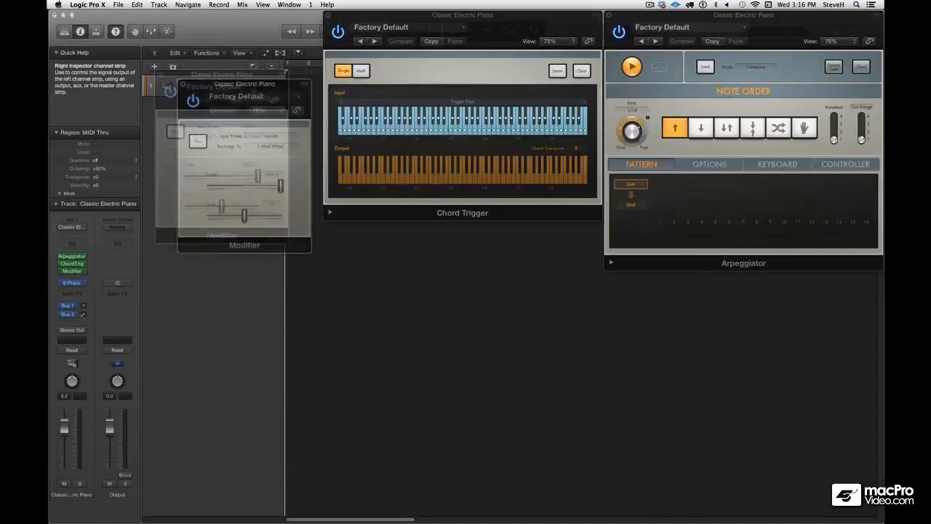
pyautogui.moveTo(244, 83); pyautogui.dragTo(806, 276)
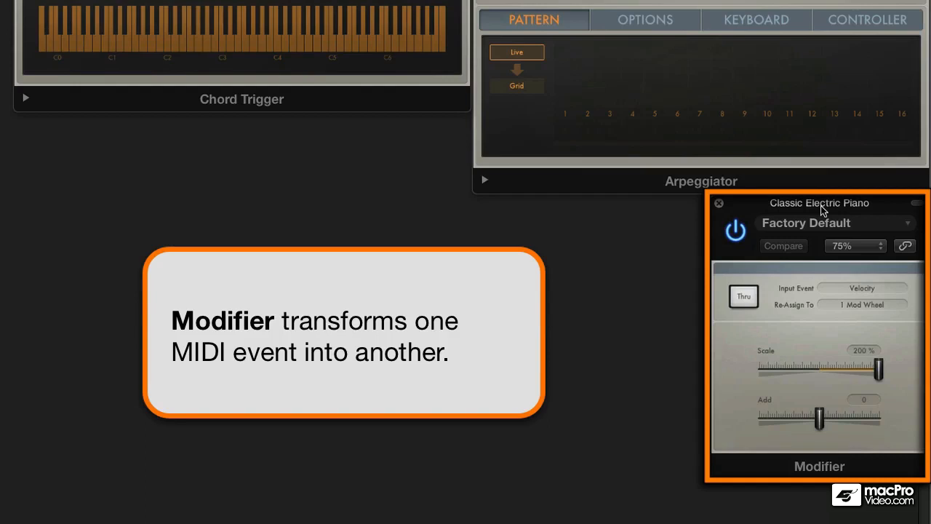
pyautogui.click(70, 165)
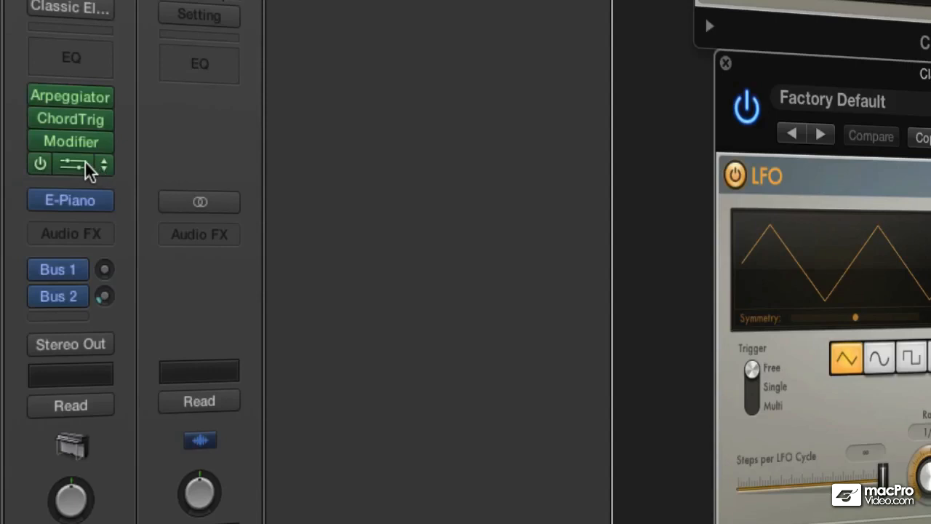
# Insert Note Repeater in the slot after Modulator.
pyautogui.click(70, 163)
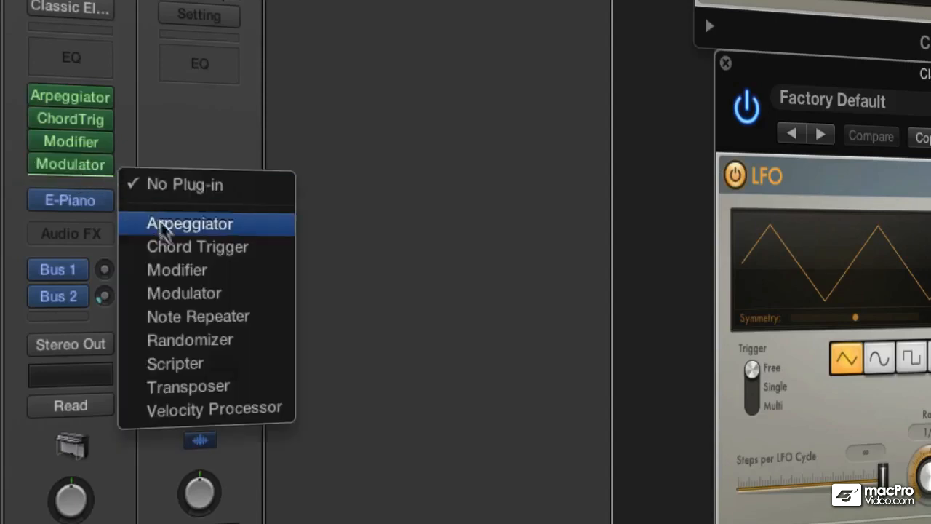
pyautogui.click(197, 316)
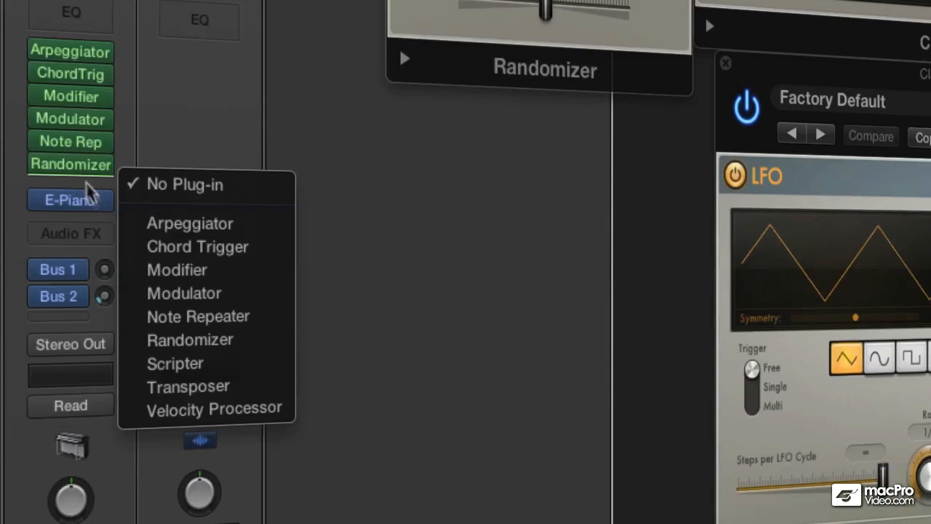
pyautogui.moveTo(175, 363)
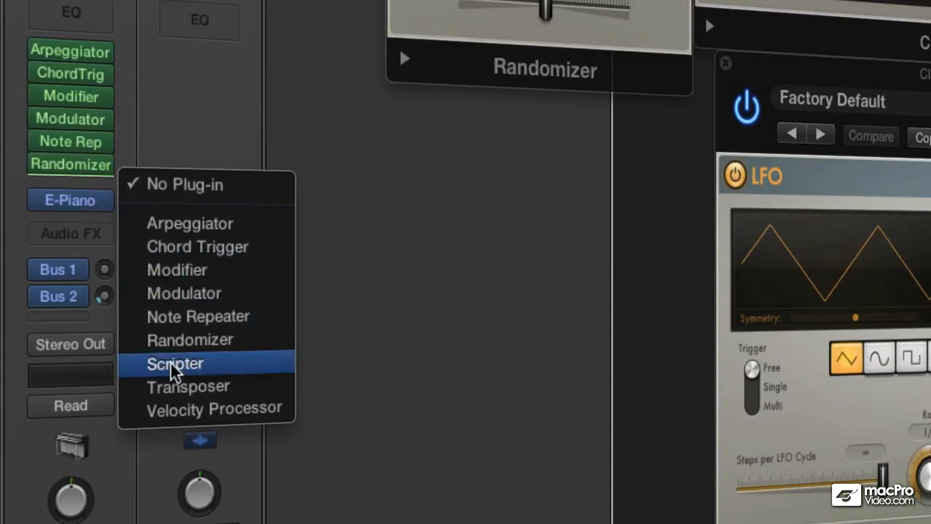
pyautogui.moveTo(186, 387)
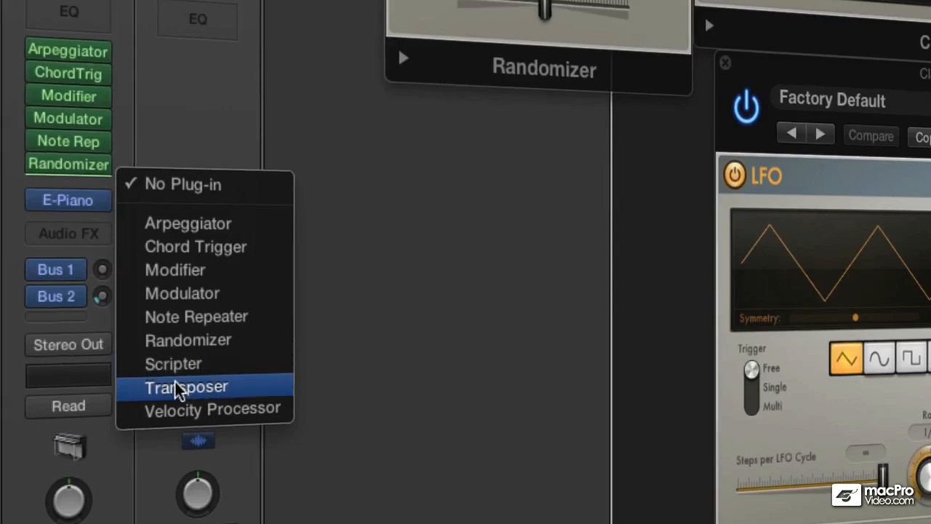
# Insert Transposer after Randomizer, then Velocity Processor after Transposer.
pyautogui.click(186, 387)
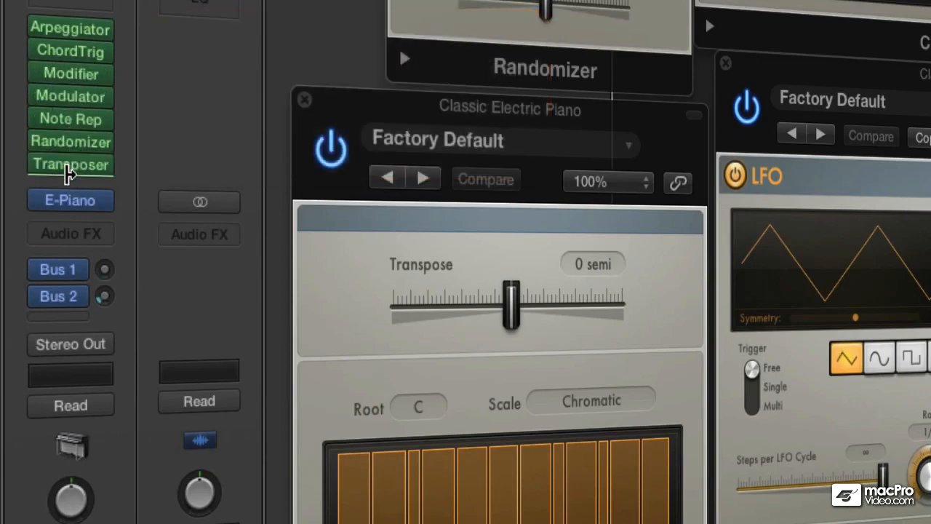
pyautogui.click(198, 201)
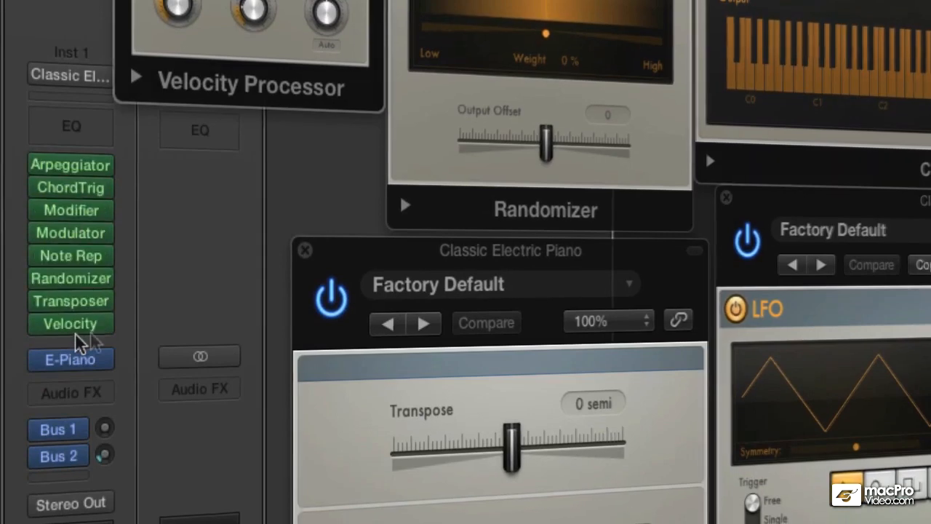
# Swap the last slot's Velocity Processor for Scripter.
pyautogui.click(70, 323)
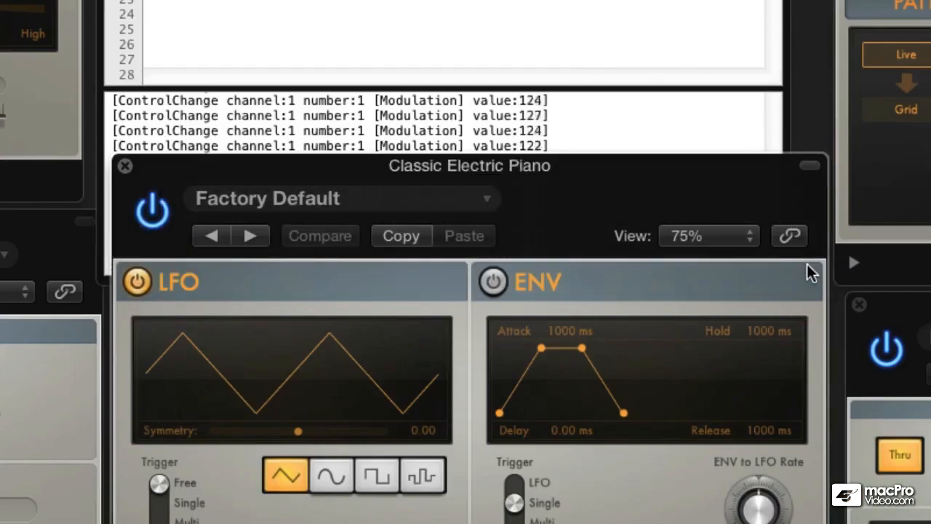
pyautogui.click(320, 236)
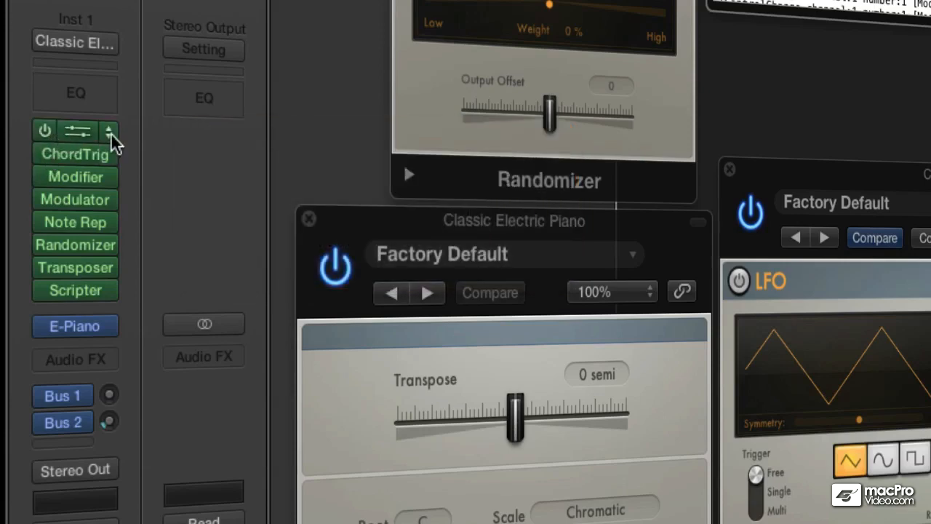
# Remove Arpeggiator and Chord Trigger so the chain starts with Modifier.
pyautogui.click(107, 131)
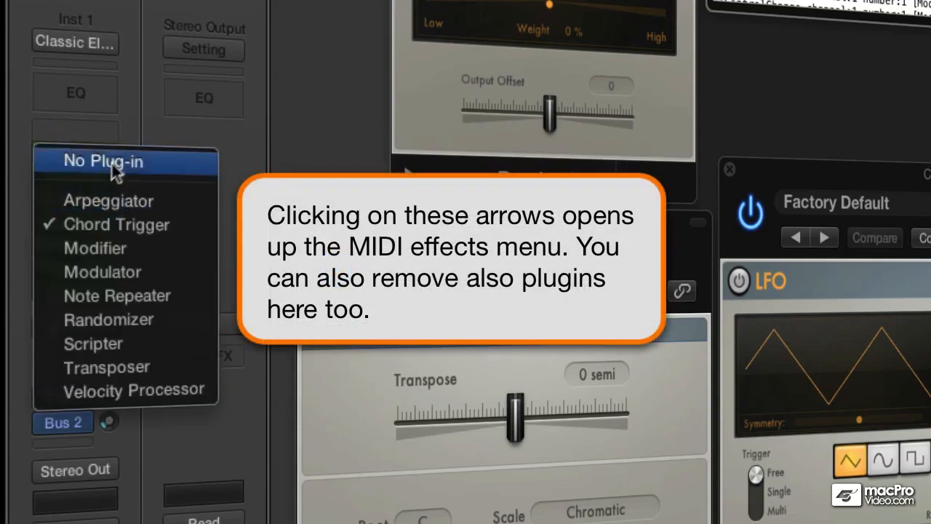
pyautogui.click(108, 320)
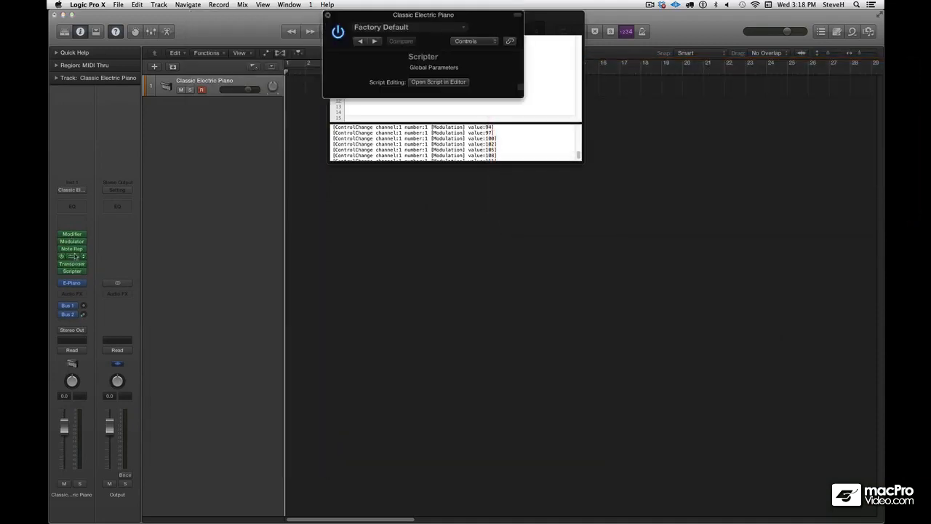
pyautogui.click(71, 233)
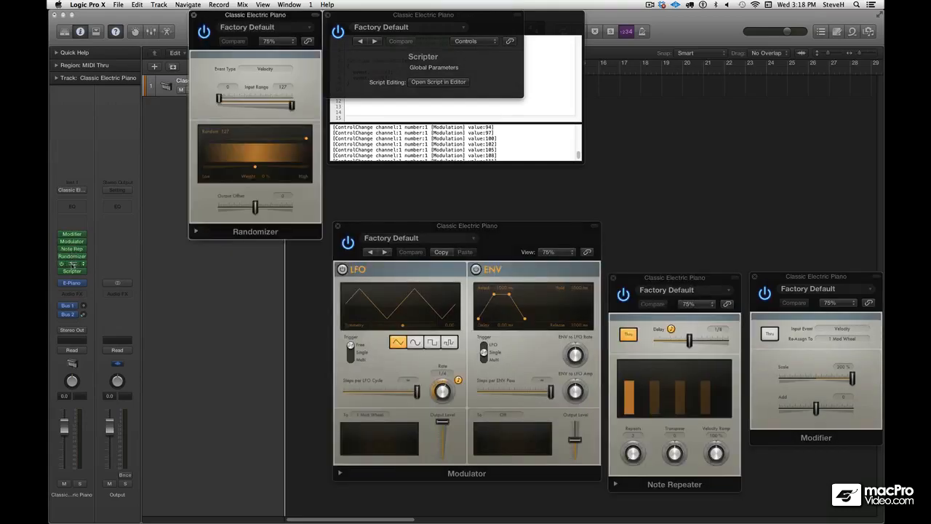
pyautogui.click(71, 263)
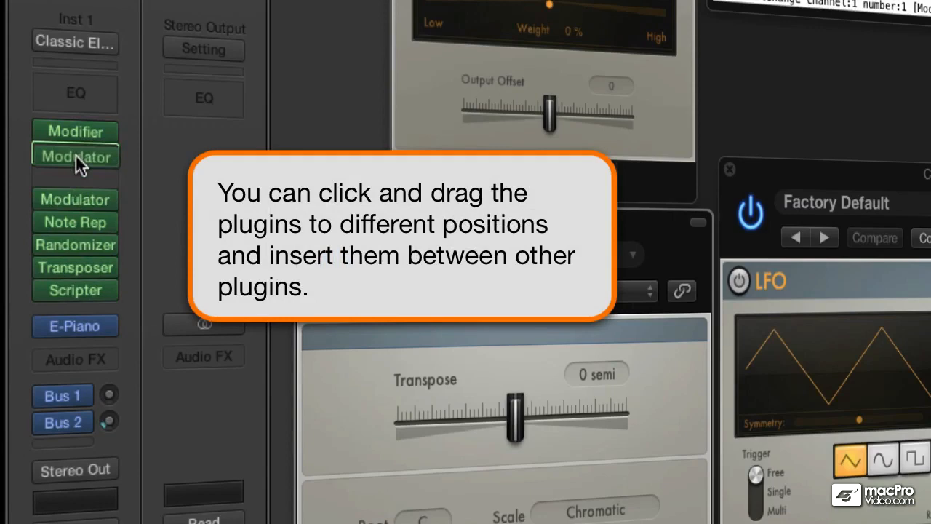
# Move Randomizer up to sit directly after Modulator.
pyautogui.click(76, 155)
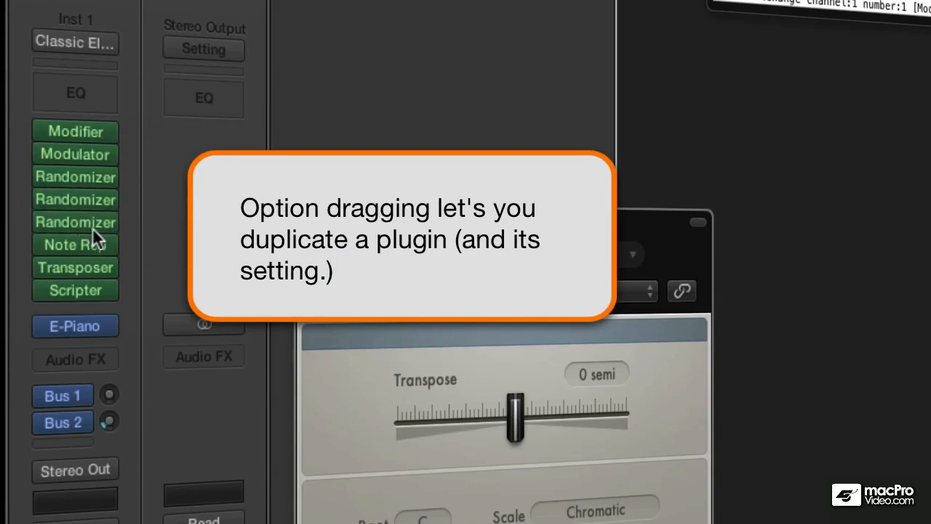
pyautogui.moveTo(75, 244)
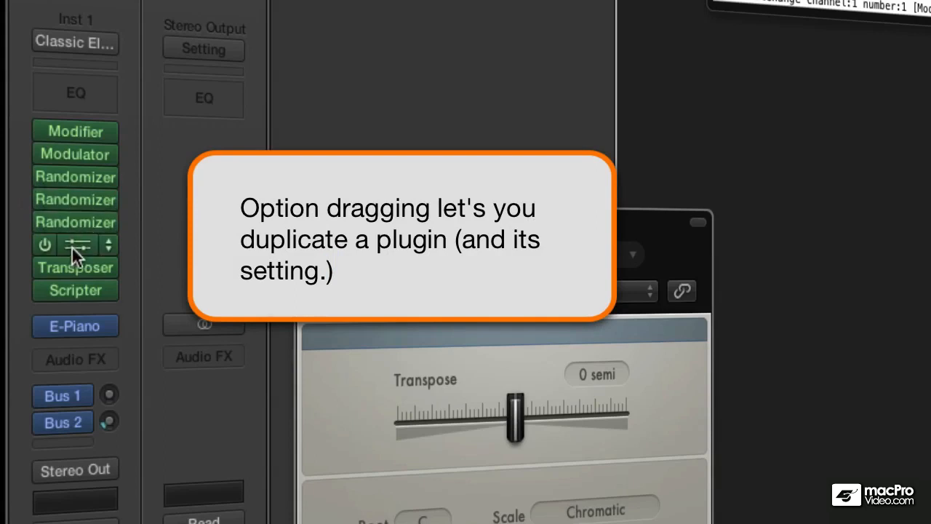